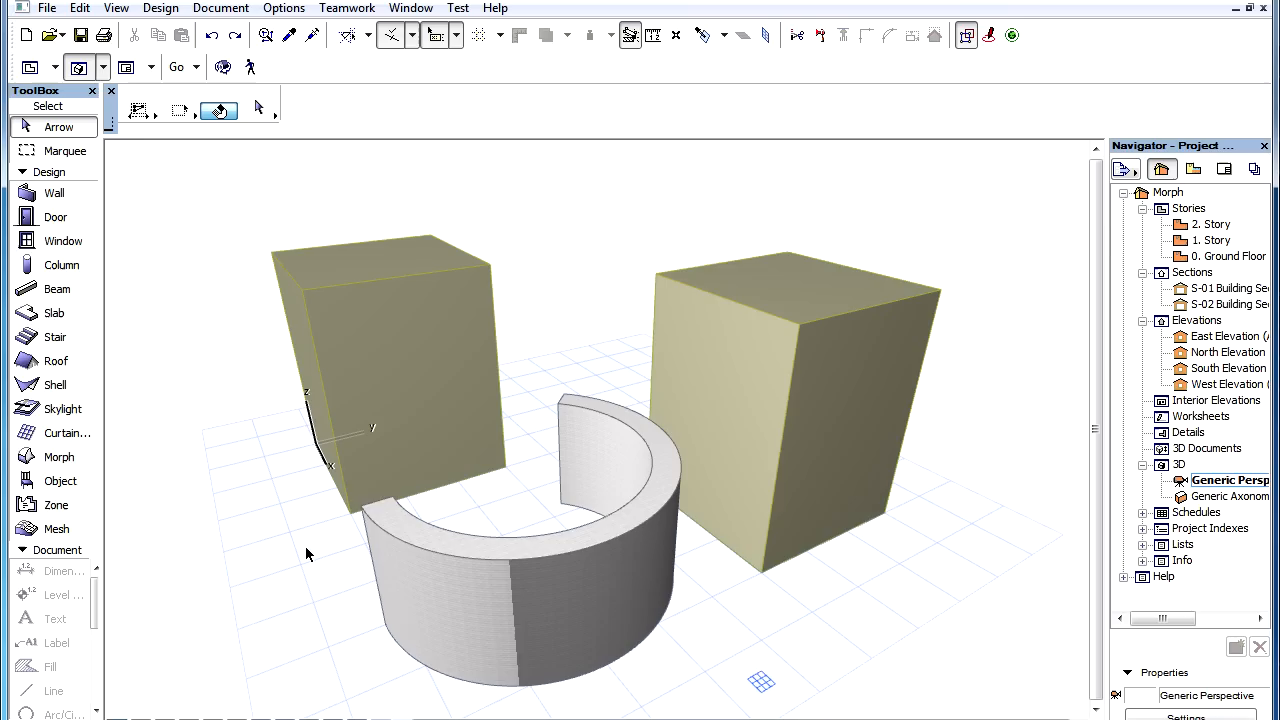
pyautogui.moveTo(313, 555)
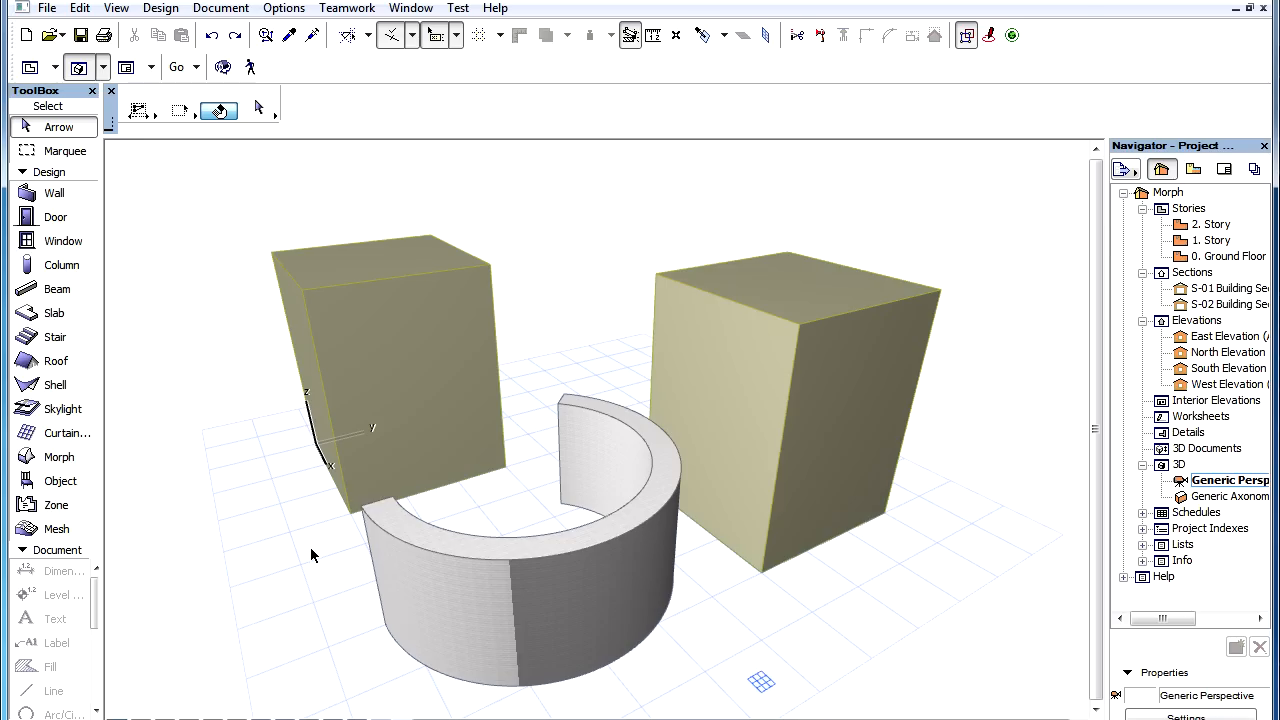
pyautogui.moveTo(745, 356)
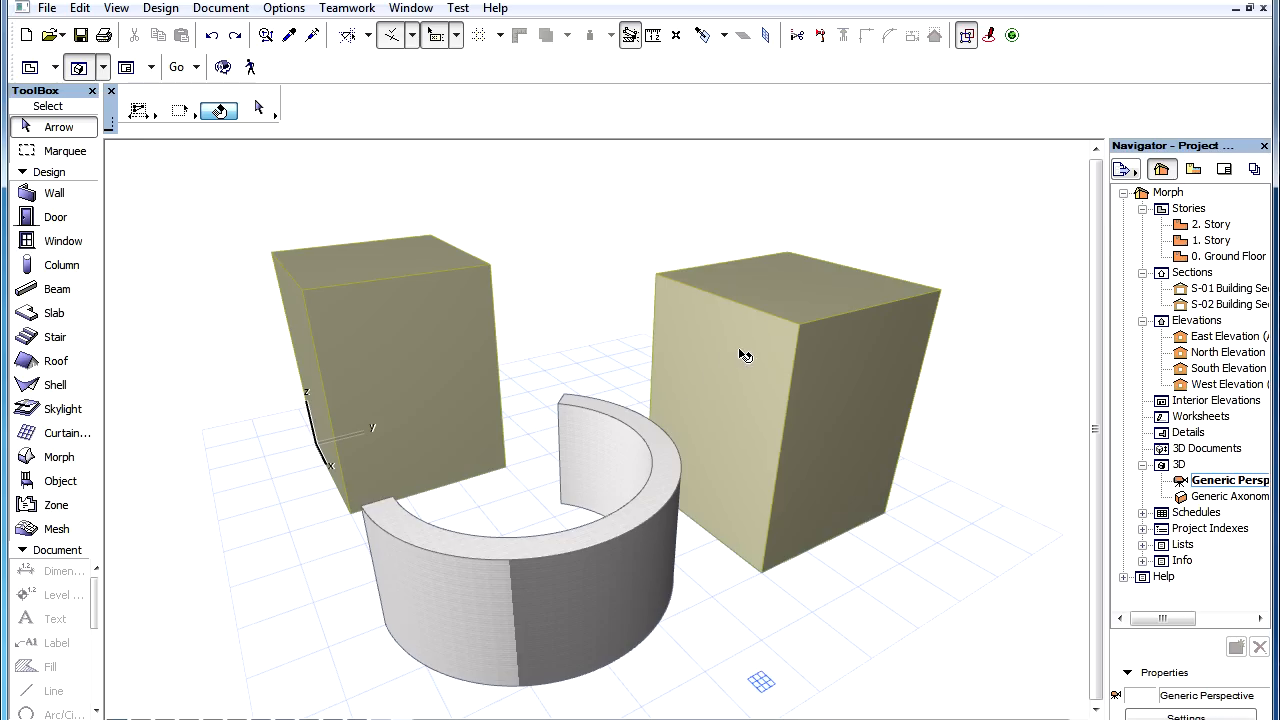
# Step: Select the curved wall in the 3D window with the Arrow tool
pyautogui.click(745, 355)
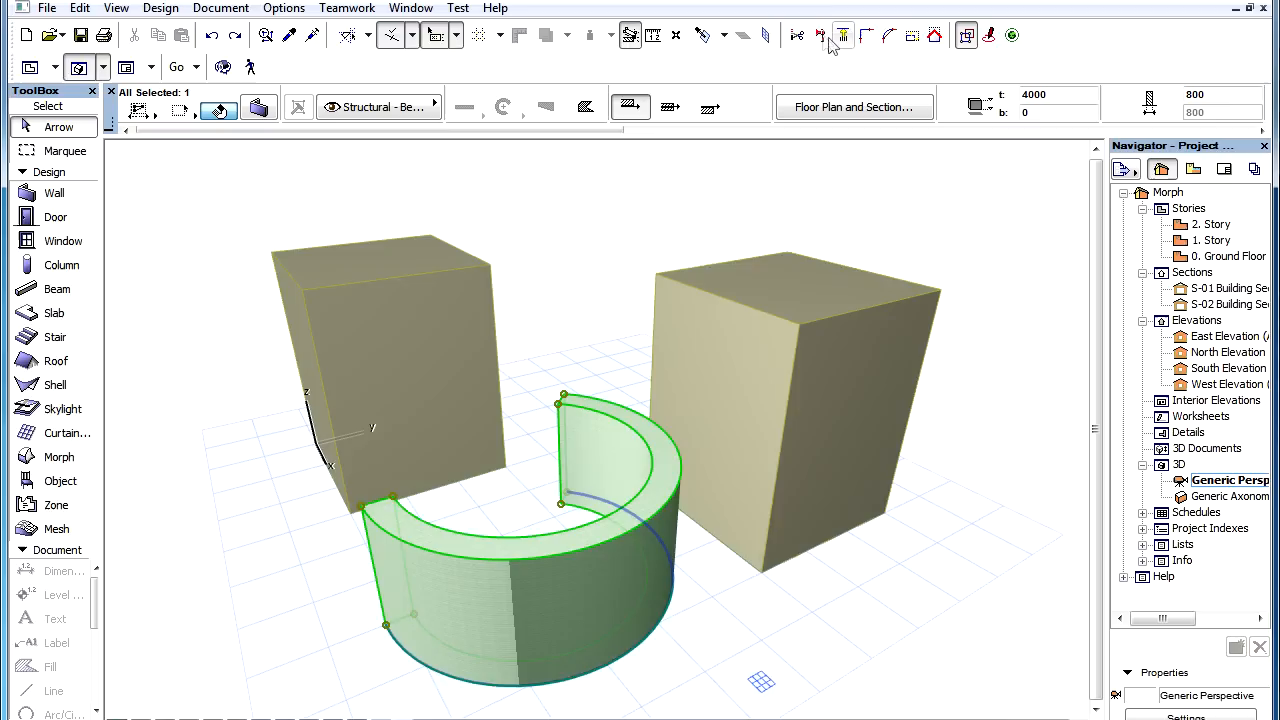
pyautogui.moveTo(820, 36)
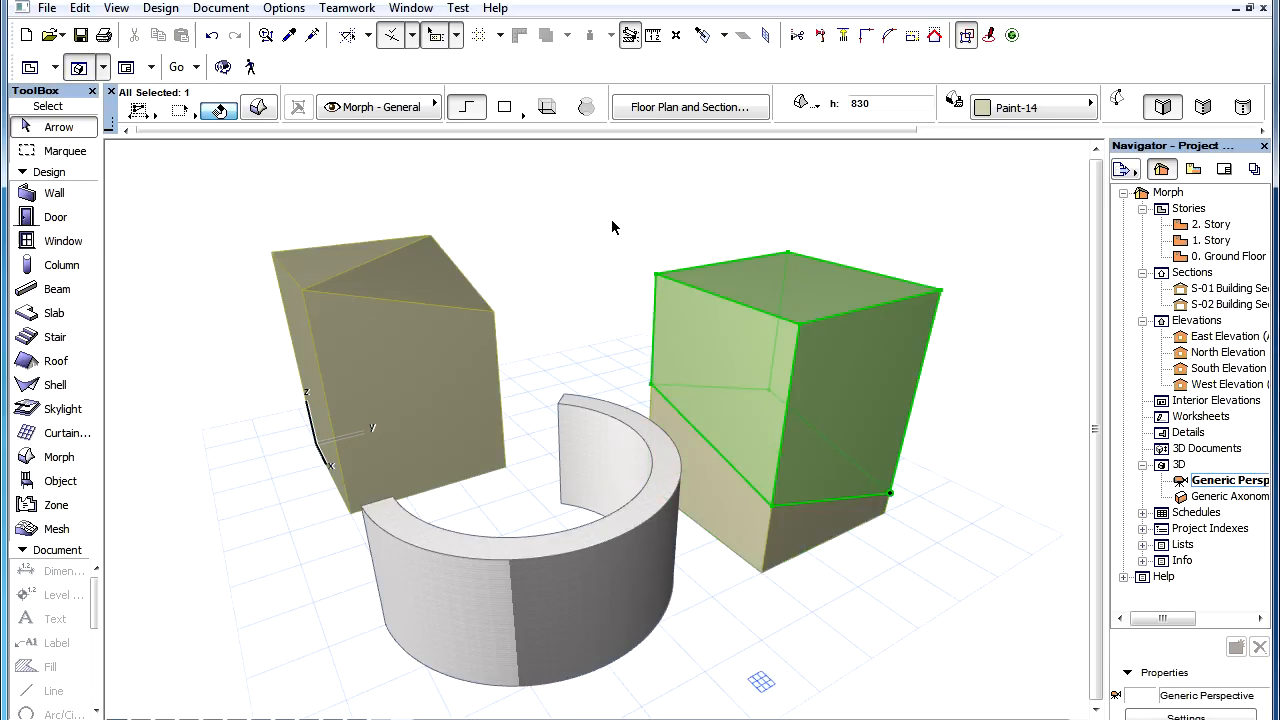
pyautogui.moveTo(820, 35)
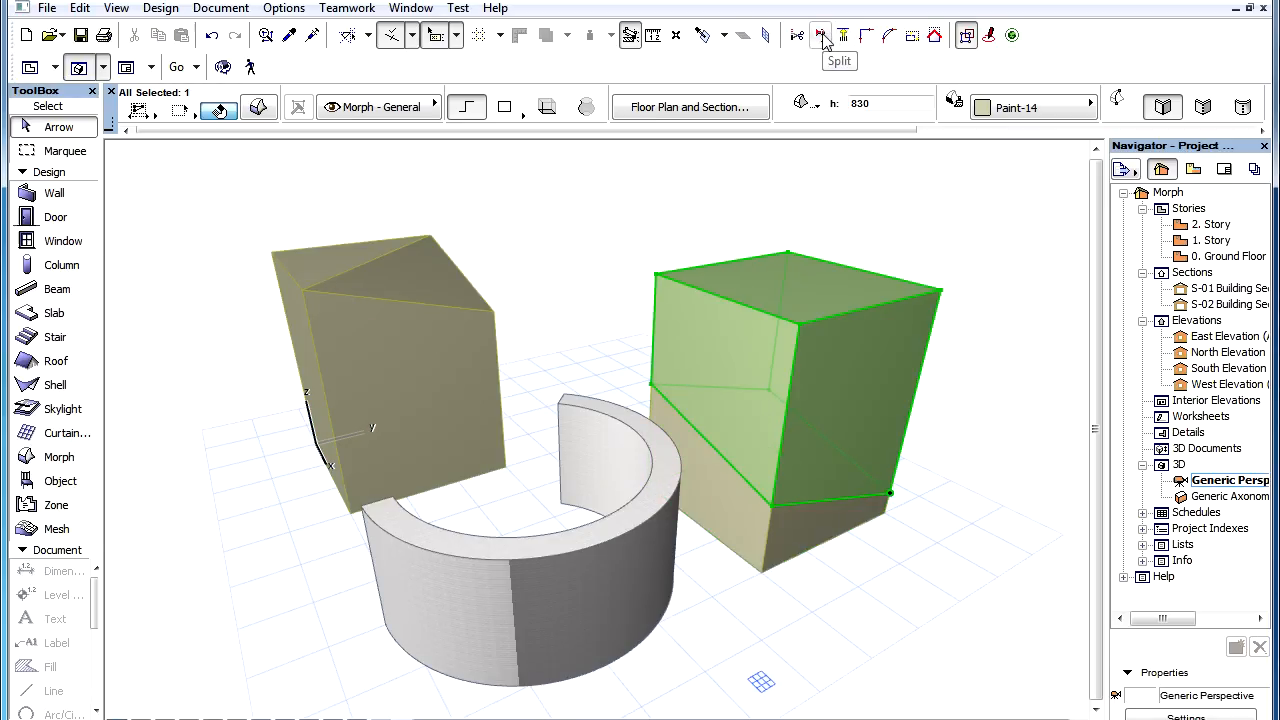